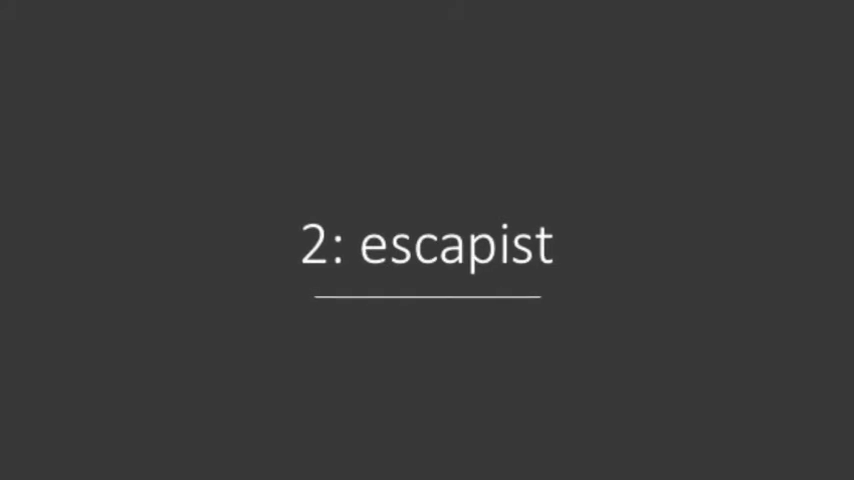
pyautogui.press('Right')
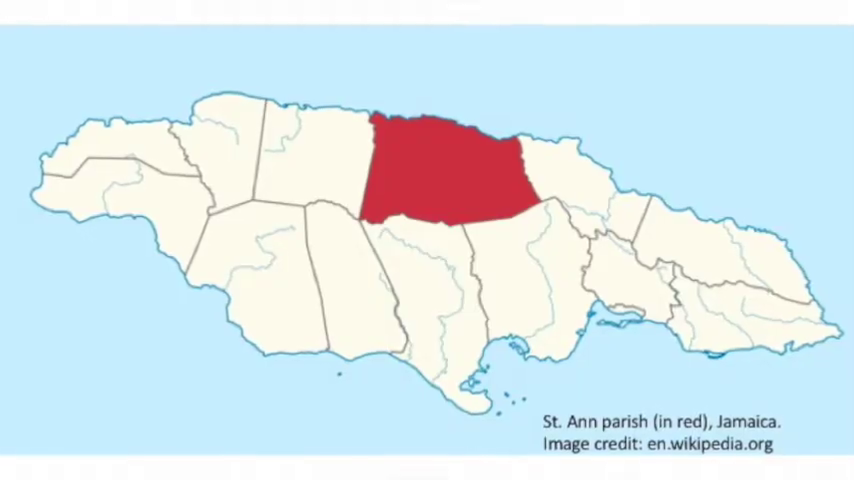